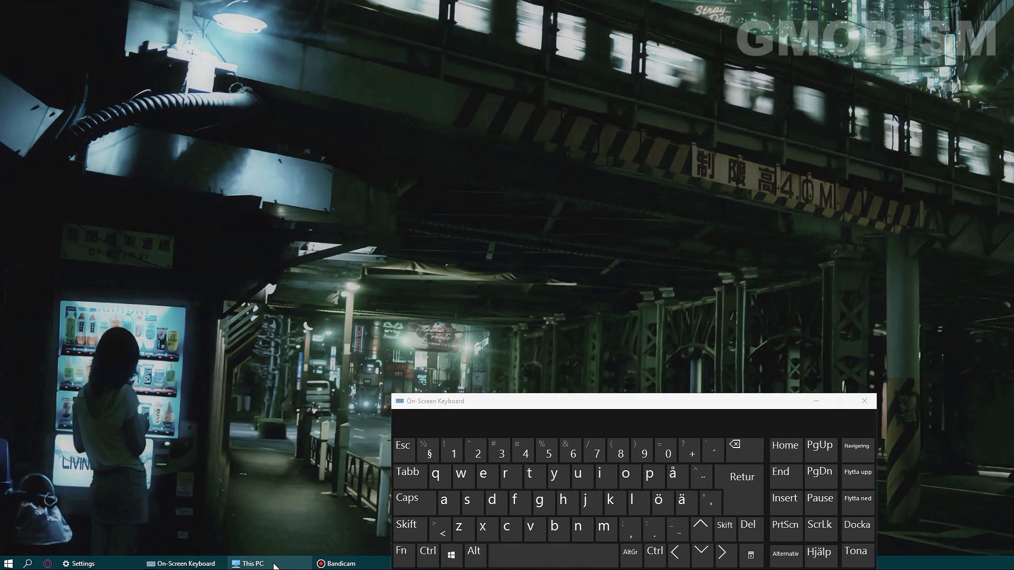
Step: Browse from This PC to the Network location listing LINK-SERVER and DESKTOP-CDBNTE1
click(251, 563)
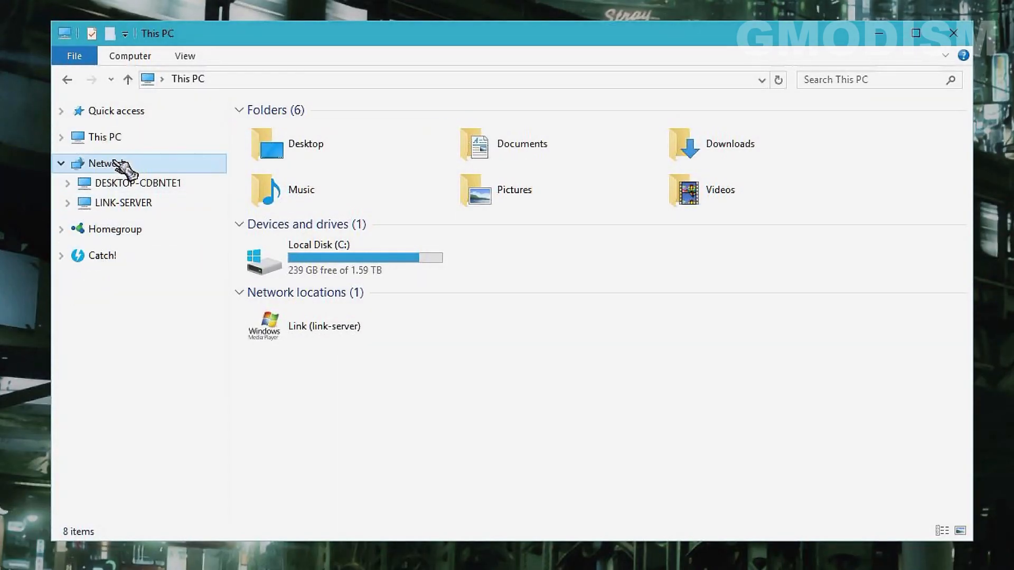
click(108, 163)
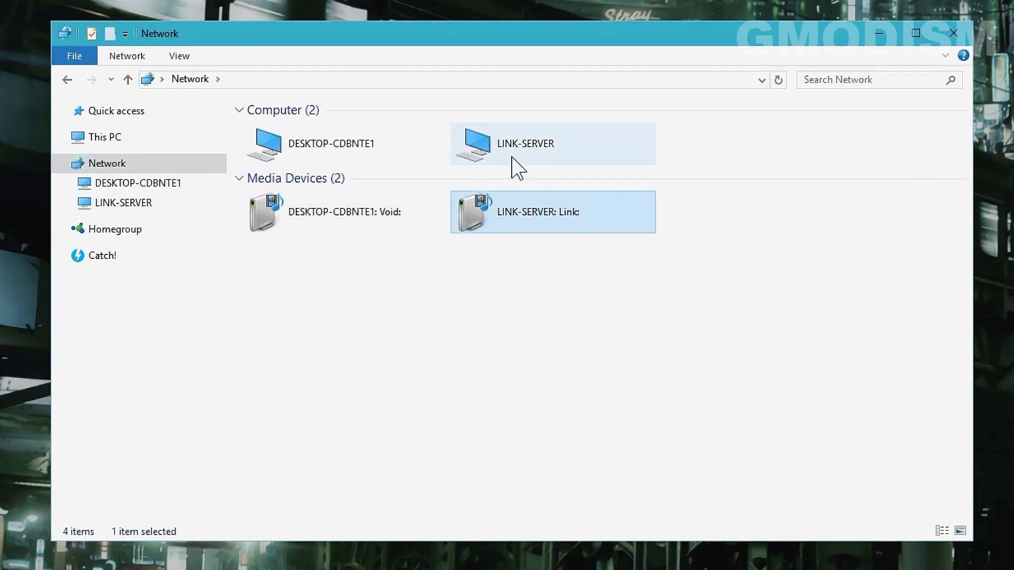
double_click(525, 142)
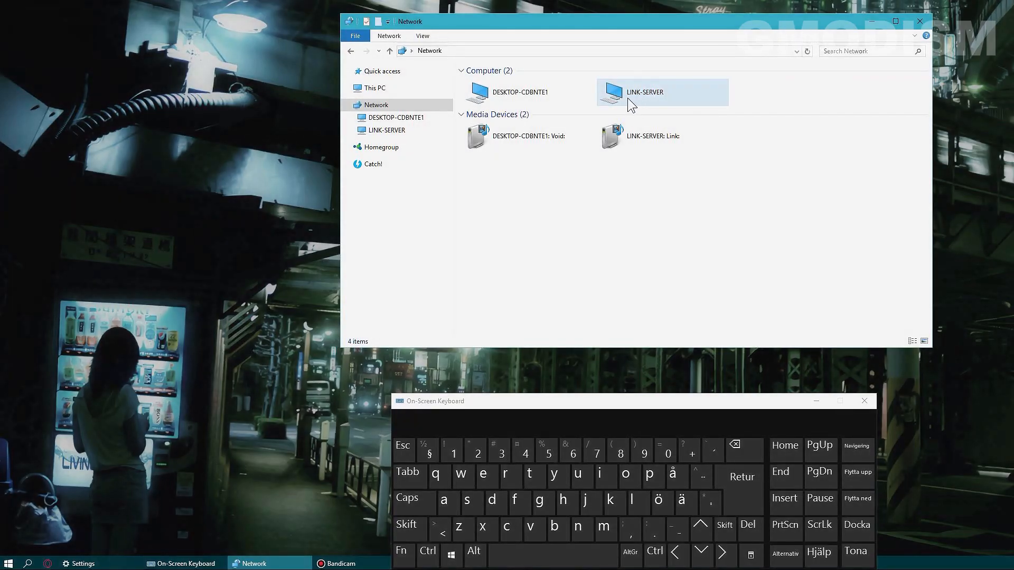
Step: Launch Remote Desktop Connection and expand Show Options, starting the computer name 'link'
click(551, 231)
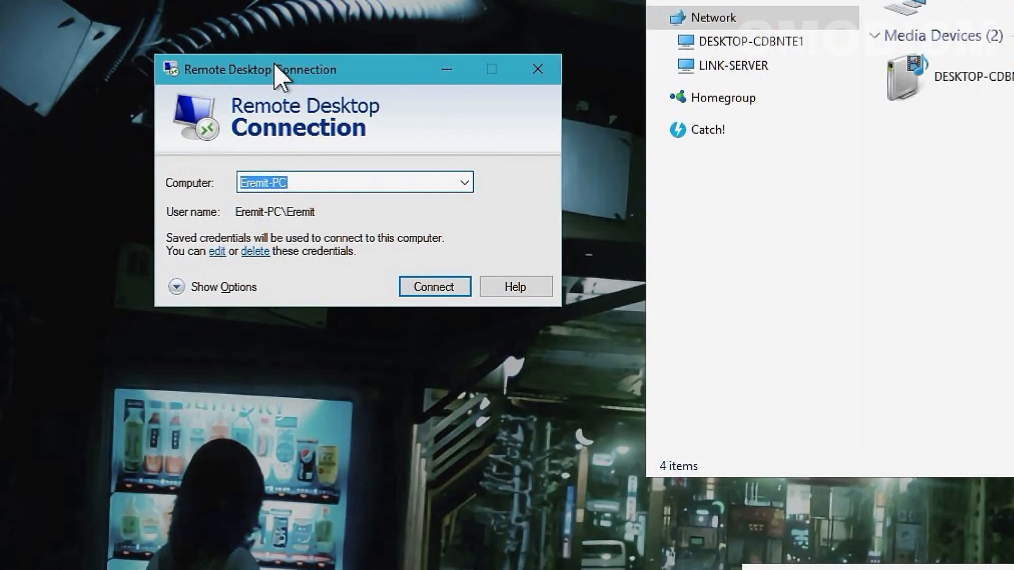
click(223, 286)
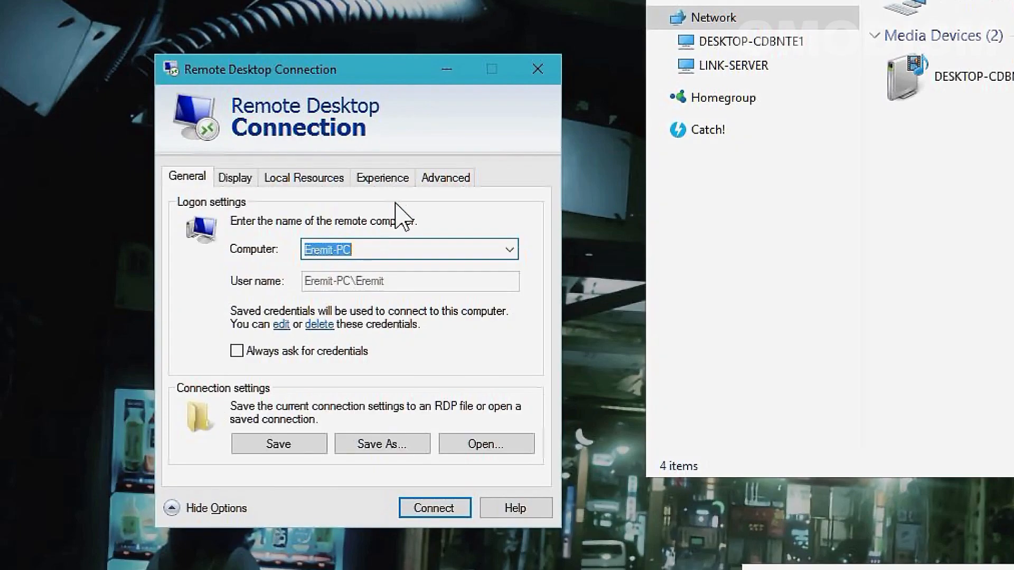
mouse_move(574, 313)
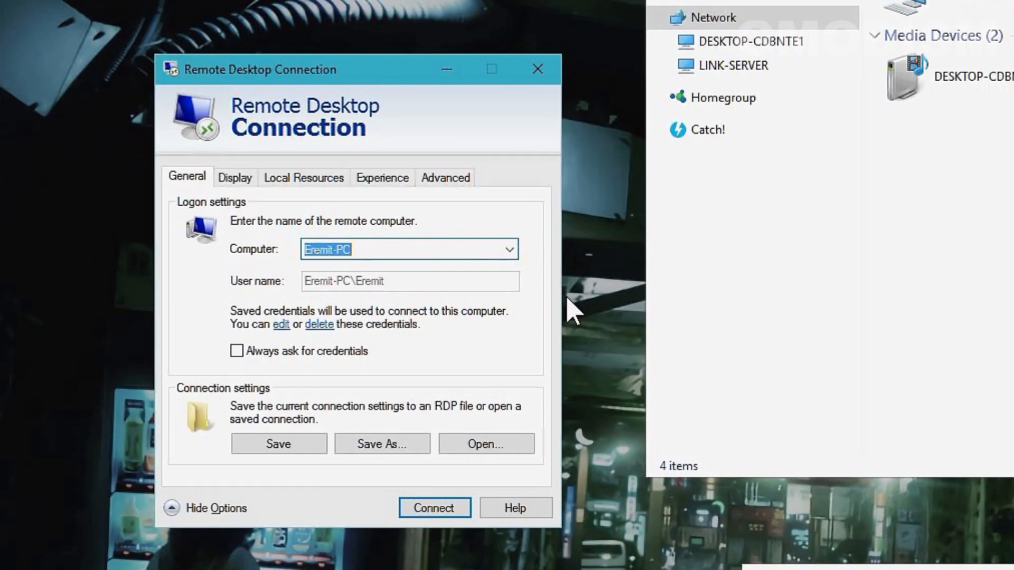
click(381, 249)
text(link)
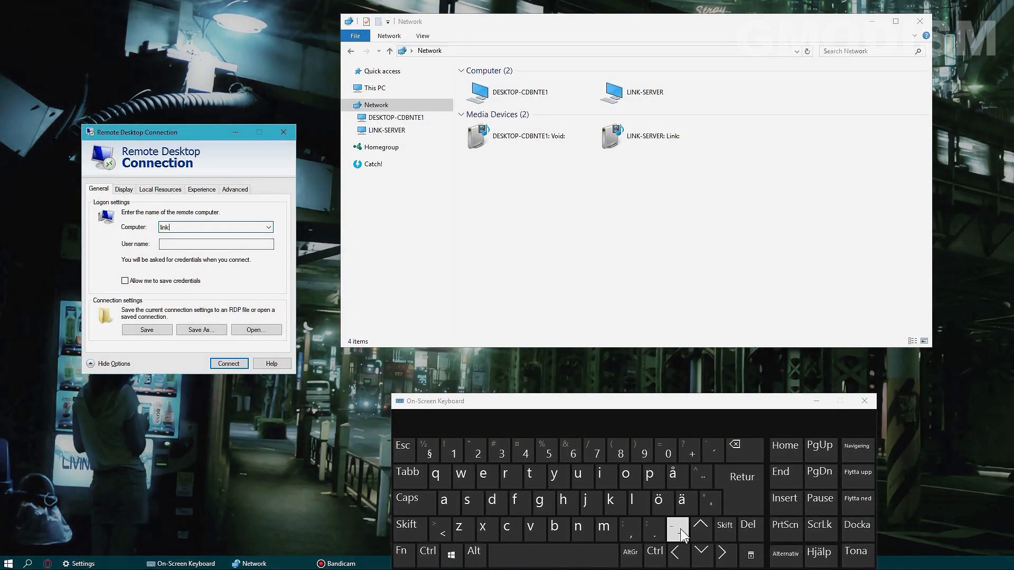
Step: Connect to link-server as user link with saving credentials allowed, reaching the credentials prompt
click(466, 501)
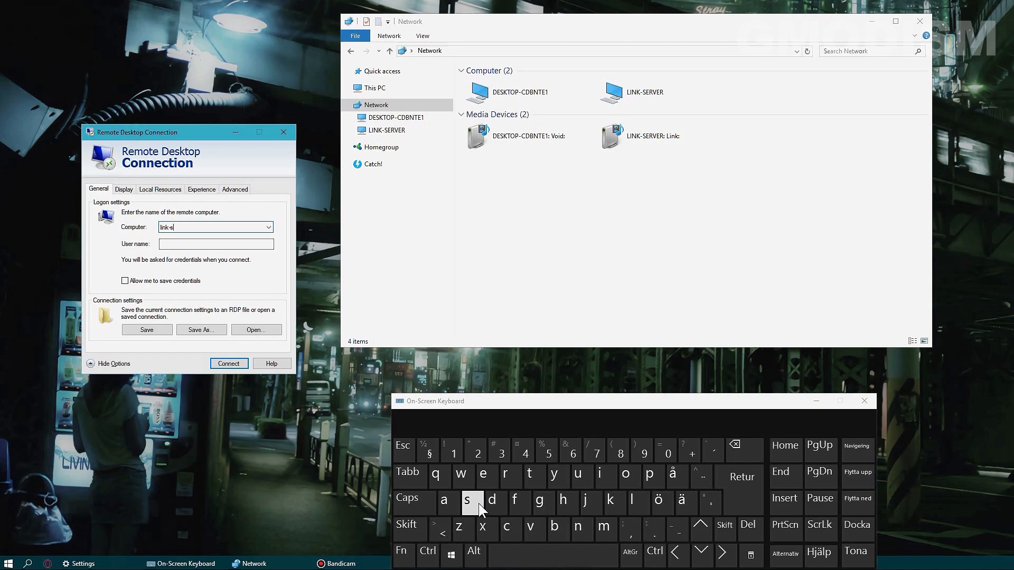
click(510, 476)
text(link)
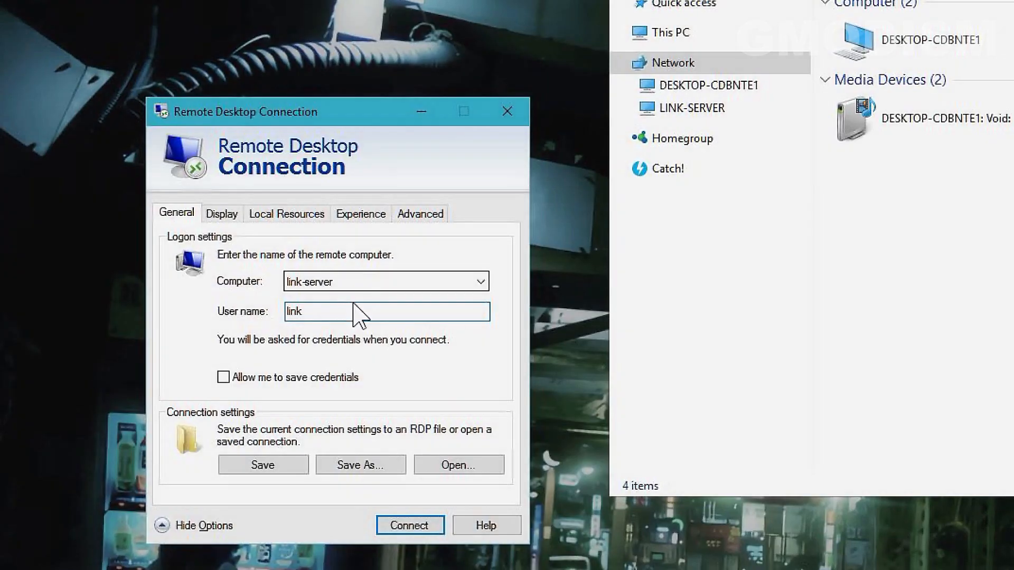
click(223, 376)
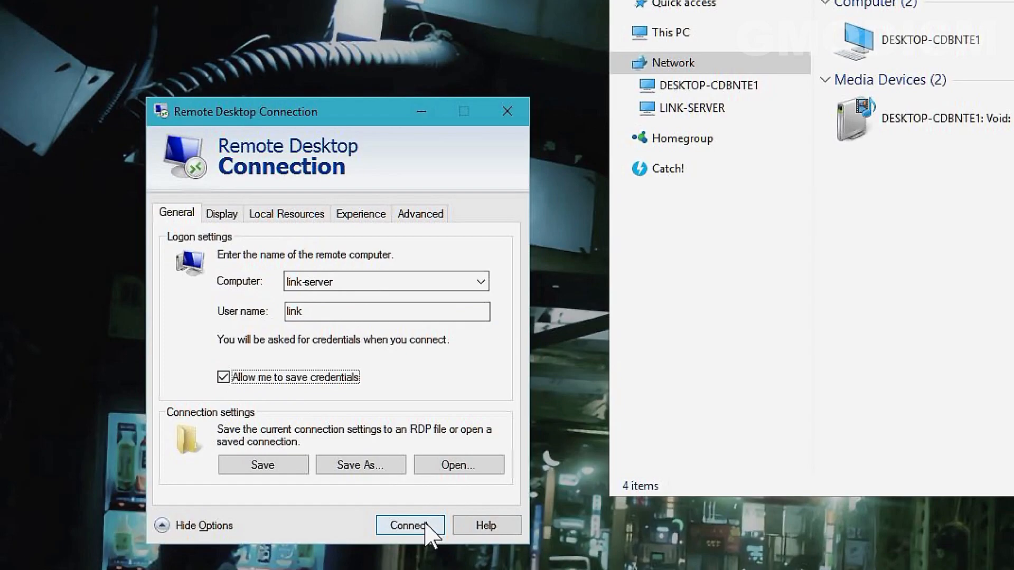
click(409, 524)
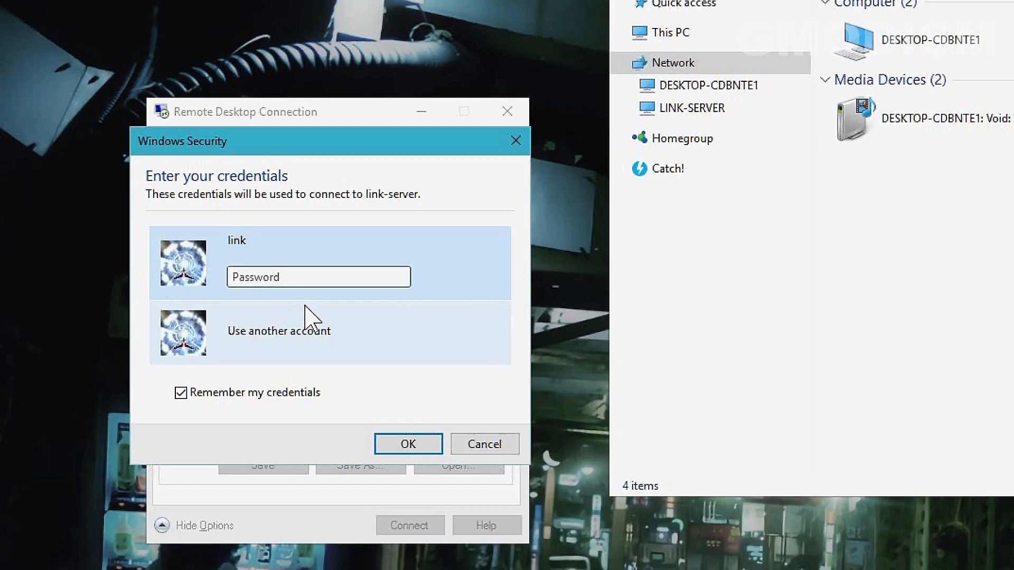
Step: Log in to the link-server desktop, briefly use its file browser, then disconnect the session
click(407, 443)
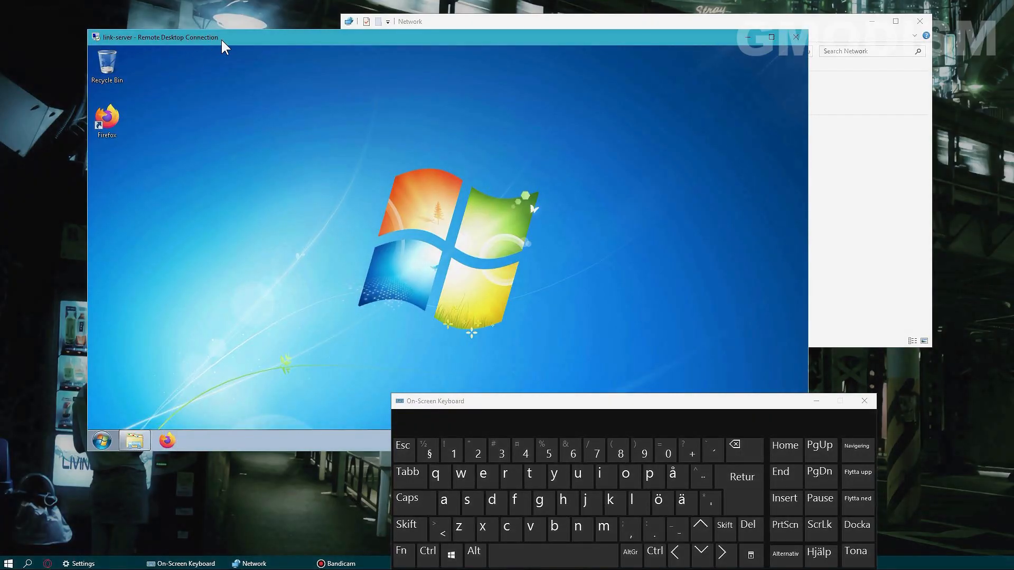
click(134, 440)
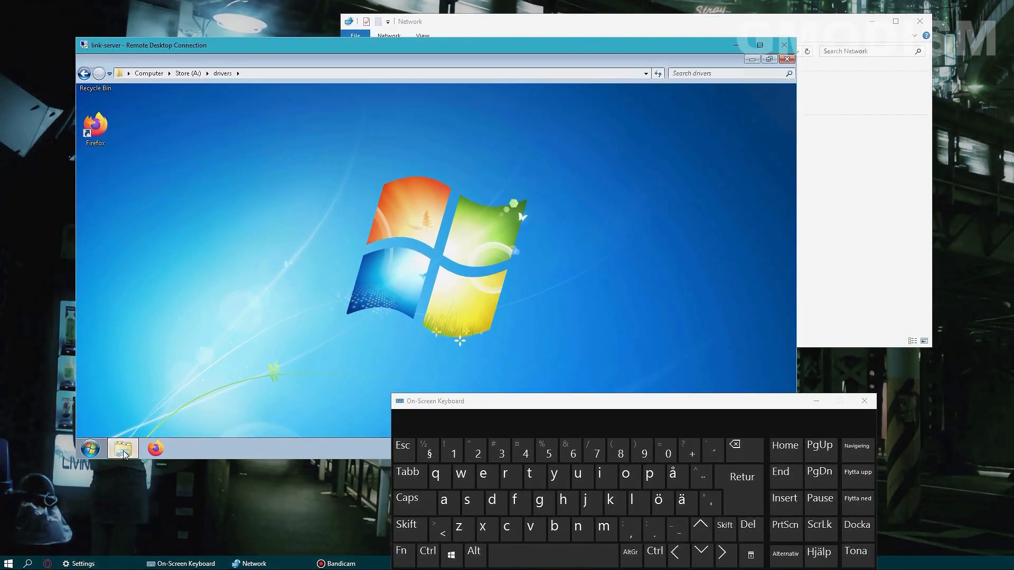
click(122, 448)
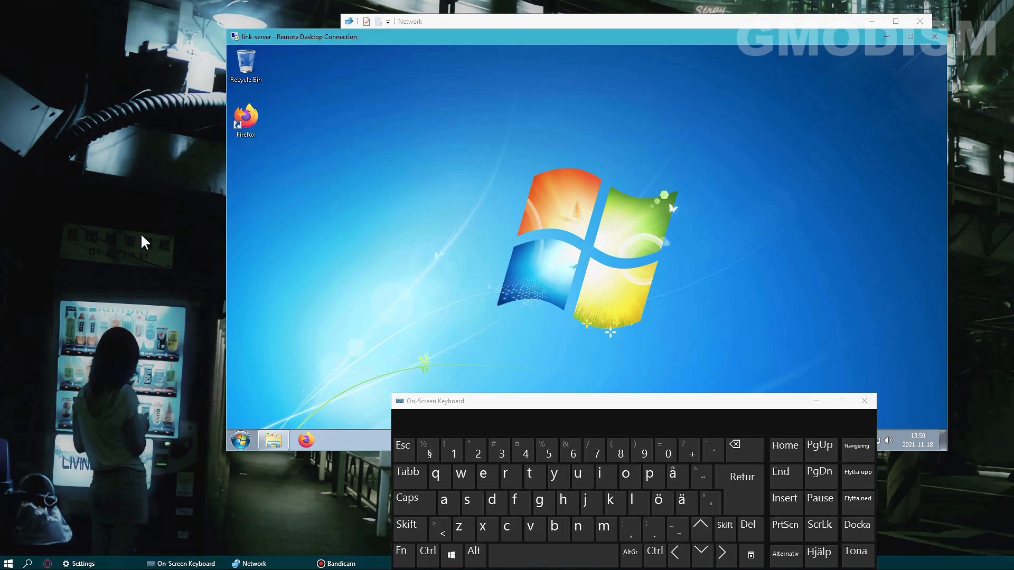
mouse_move(346, 235)
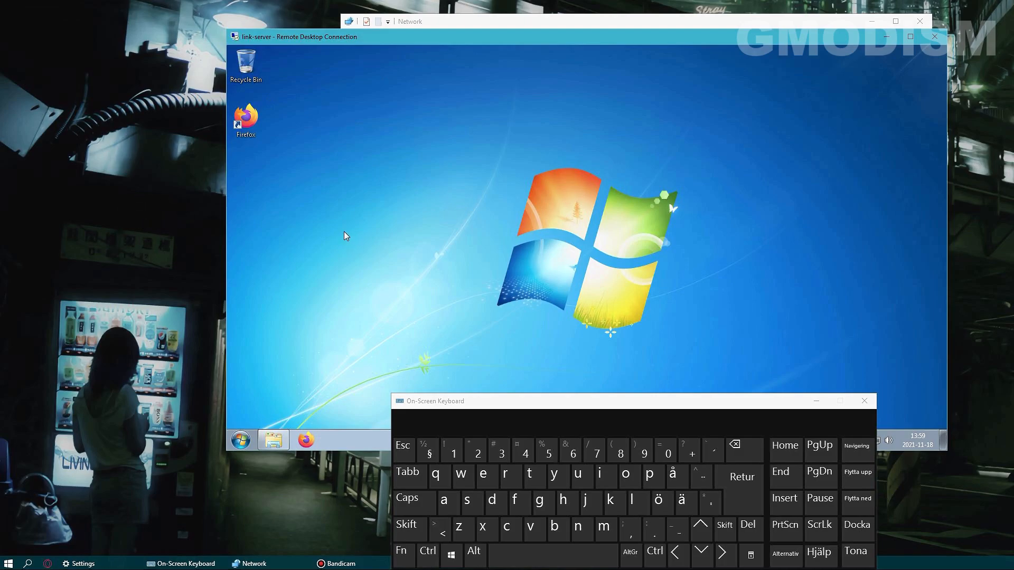
mouse_move(482, 228)
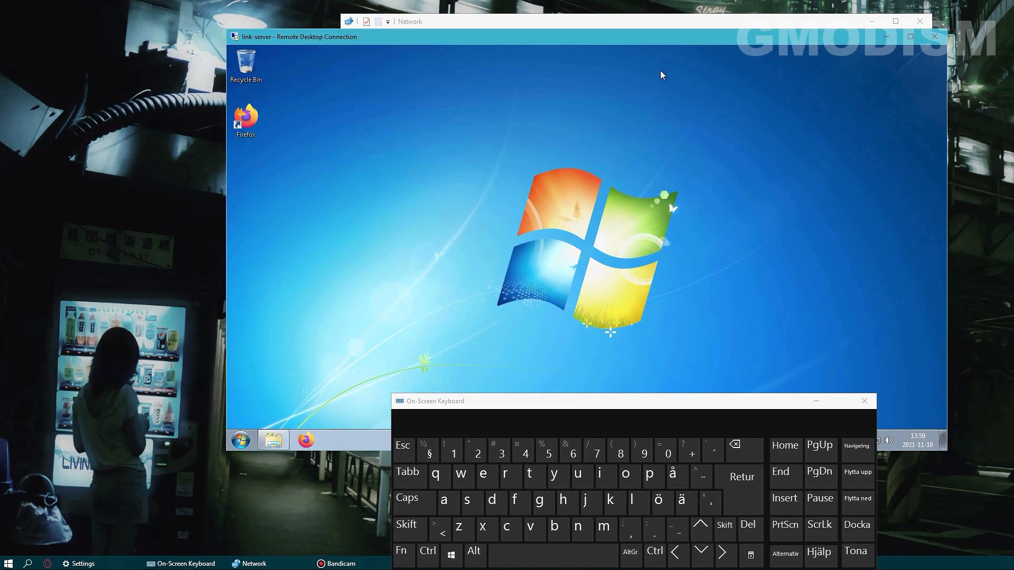
click(935, 37)
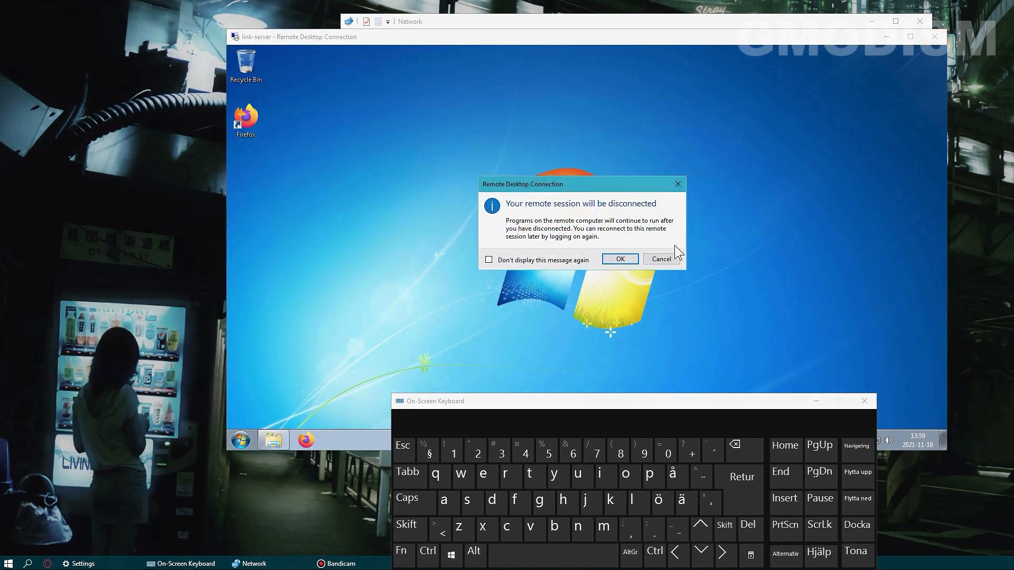
click(617, 258)
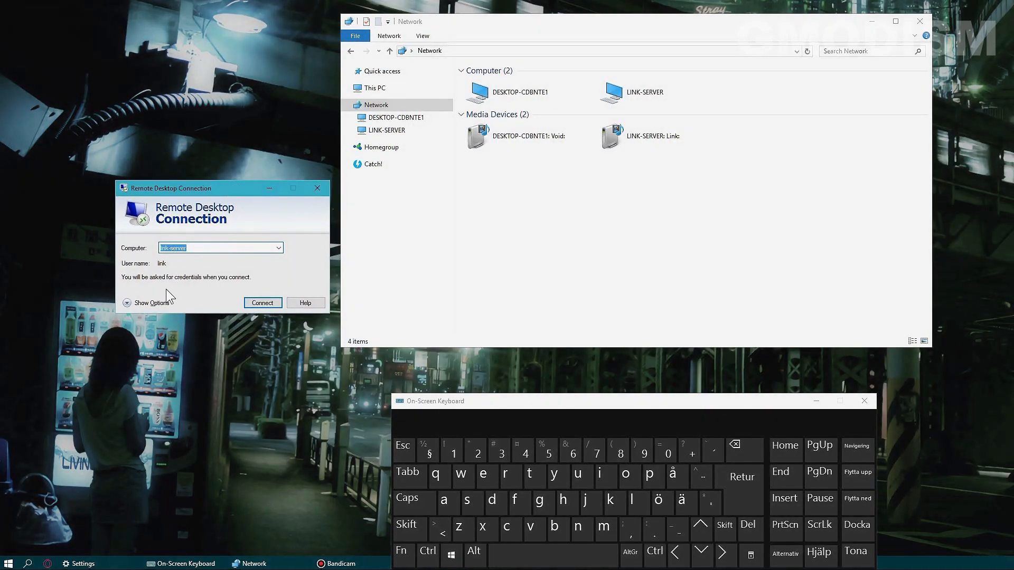
Step: Save the link-server connection as Remote Desktop file 'Link' on the Desktop
click(152, 303)
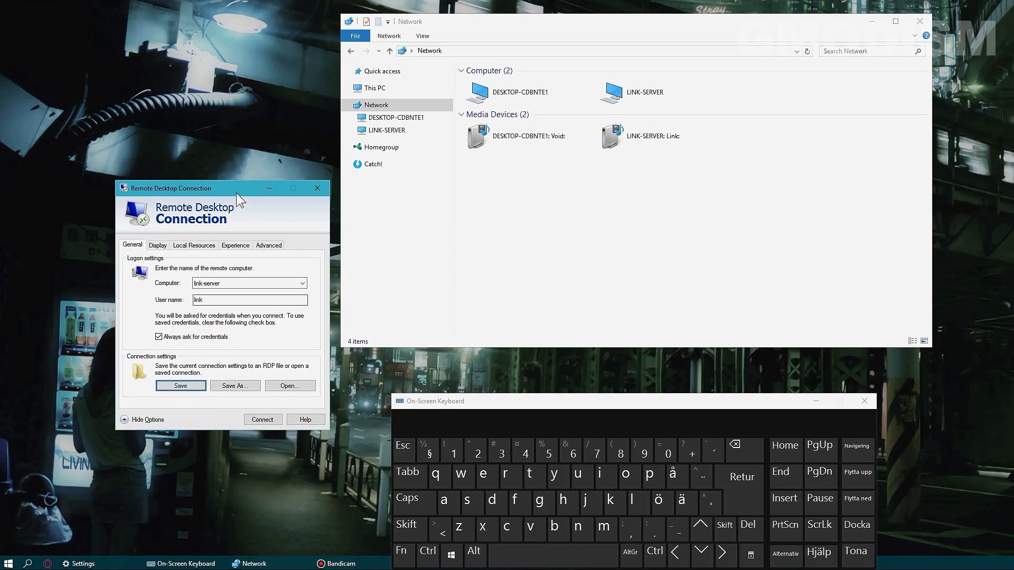
click(234, 385)
text(Link)
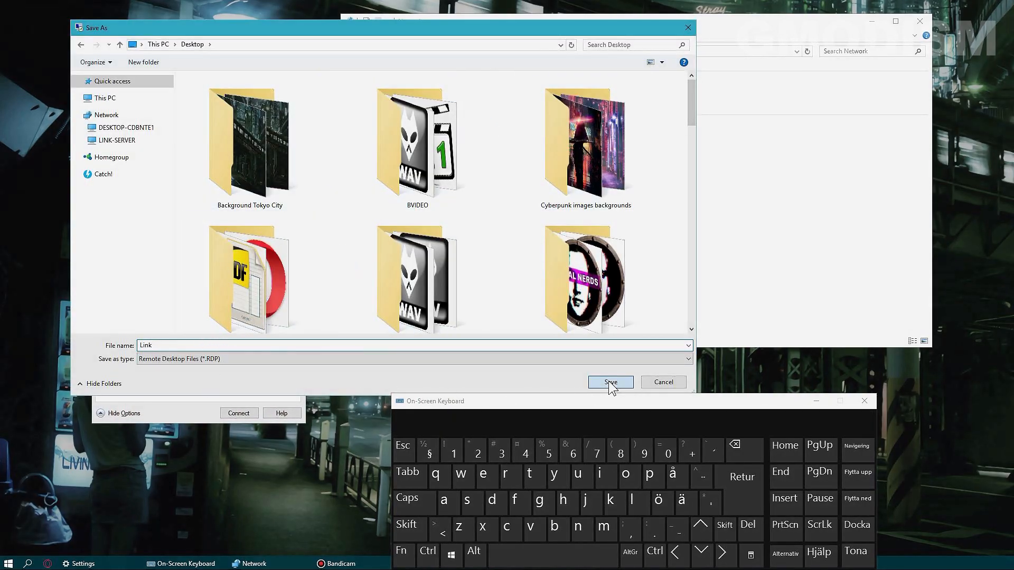
click(610, 382)
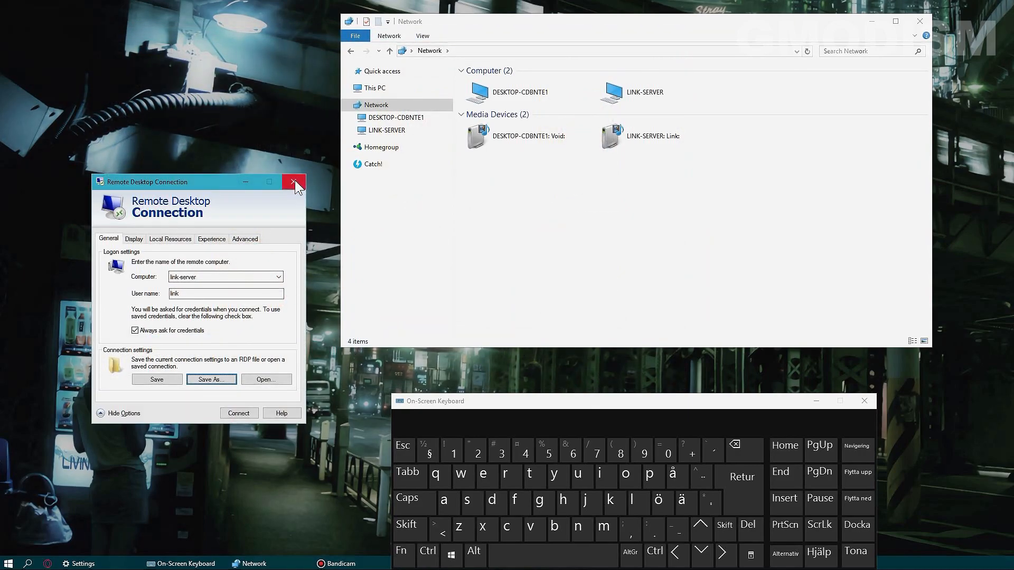
Step: Review the Advanced, Experience and Local Resources settings, keeping automatic quality detection, and reach Display
click(244, 238)
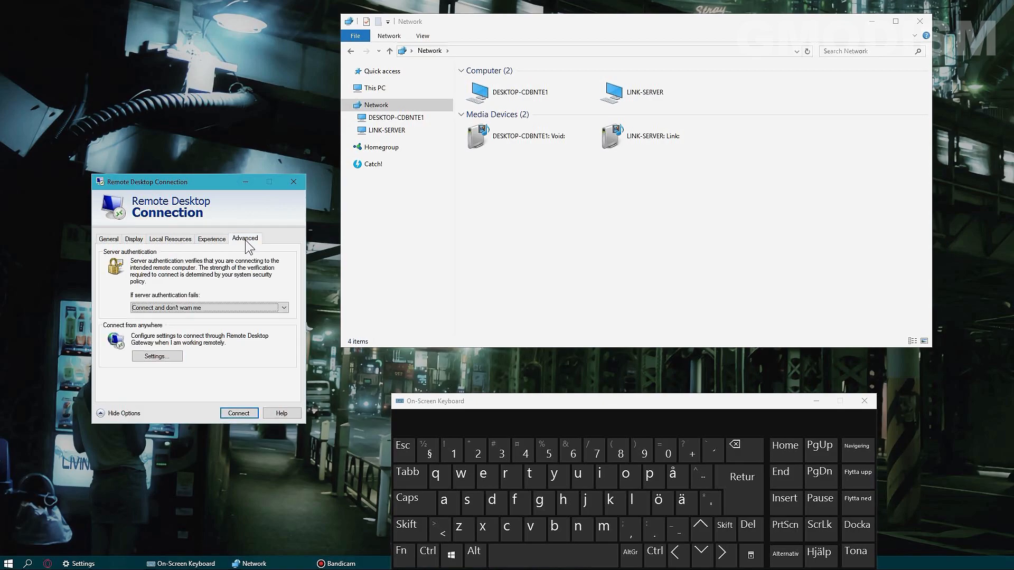
mouse_move(226, 243)
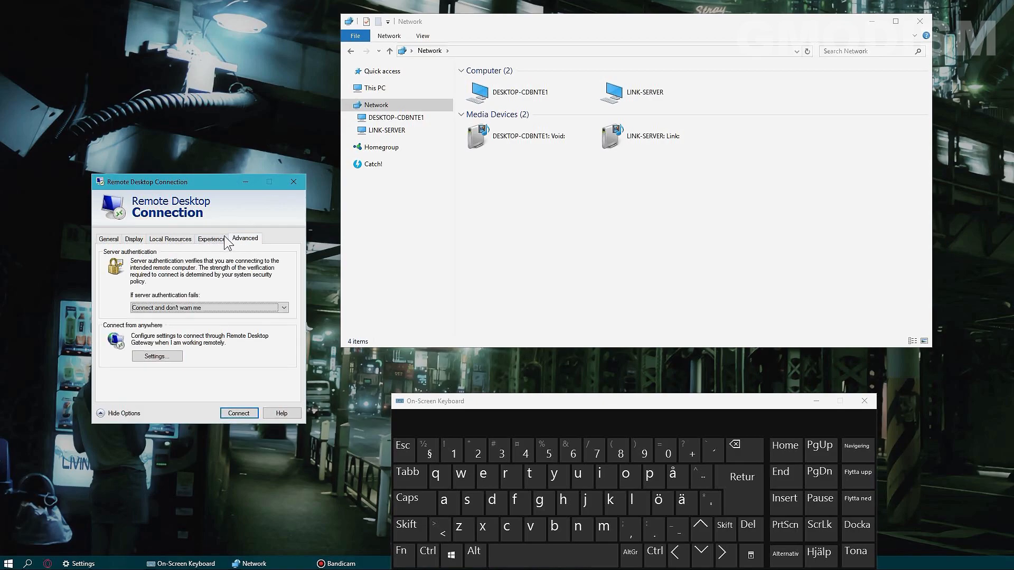
click(211, 238)
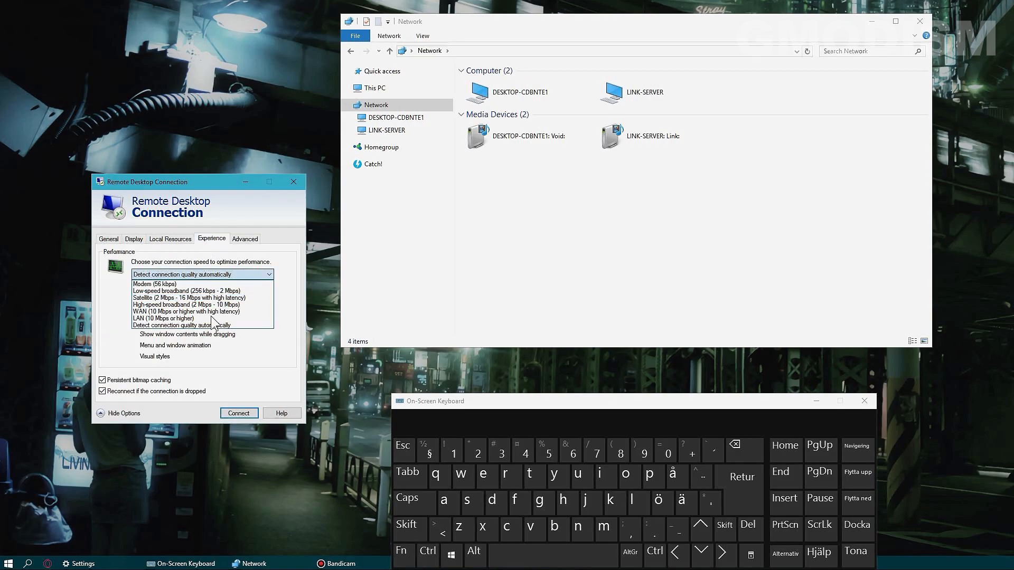
click(200, 325)
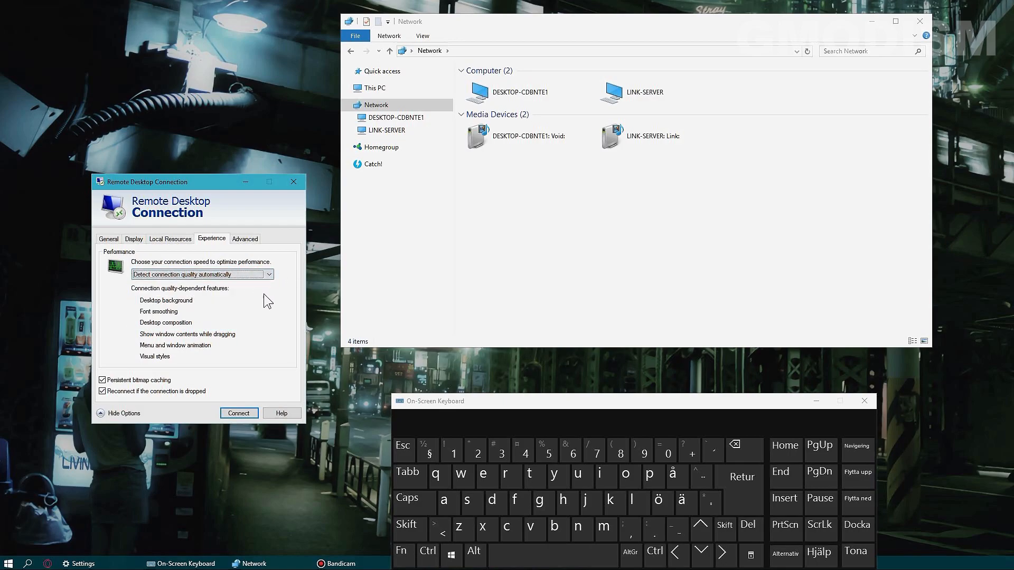
click(170, 238)
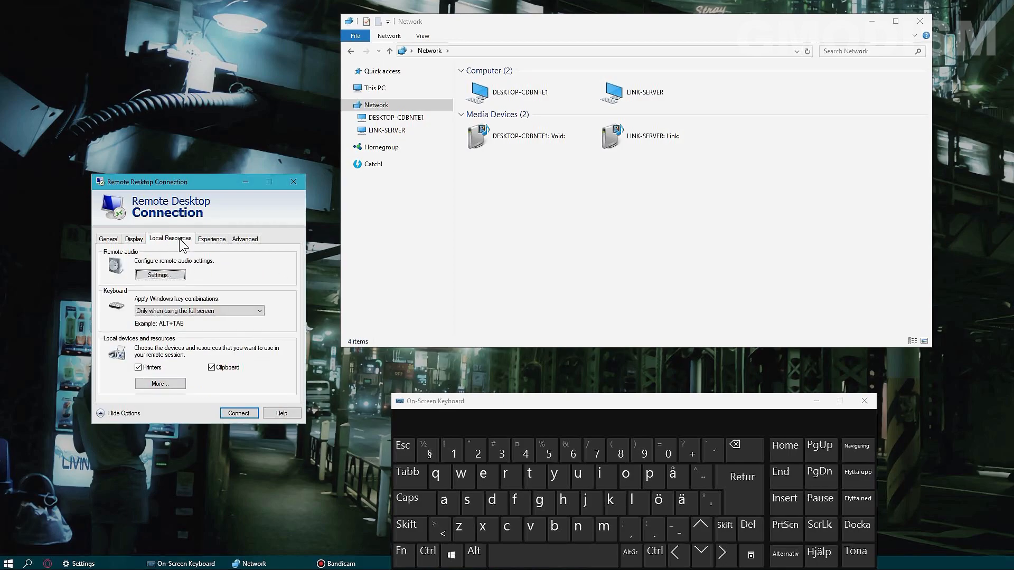
click(135, 238)
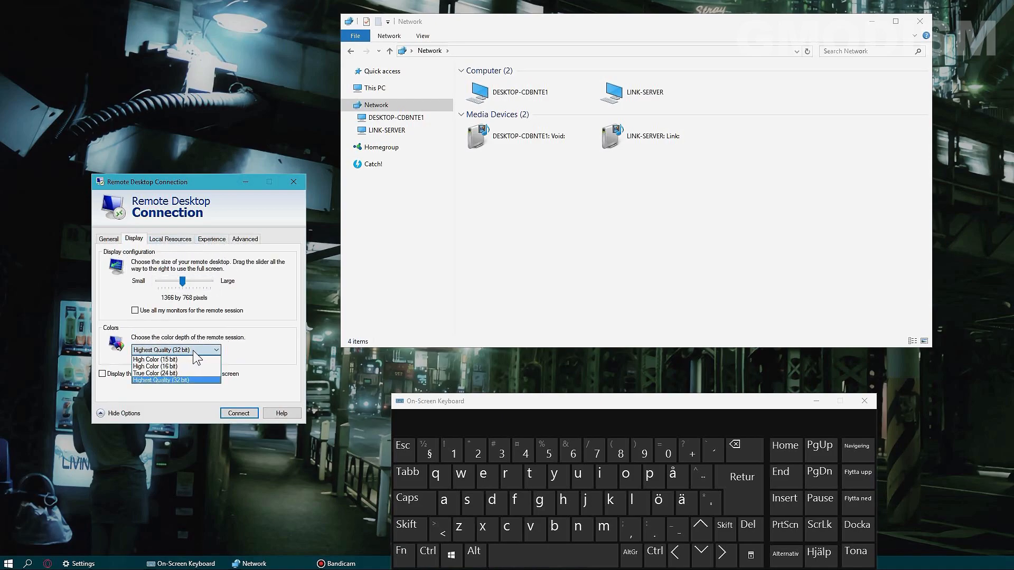
mouse_move(236, 352)
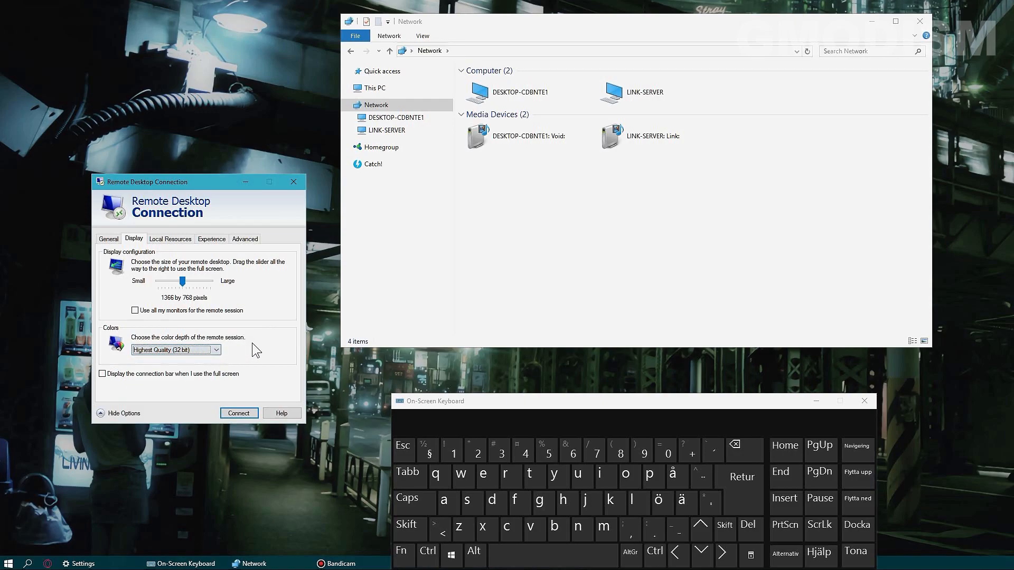
Step: Set the colour depth to High Color (16 bit) with the display at 1280 by 720 pixels
click(216, 350)
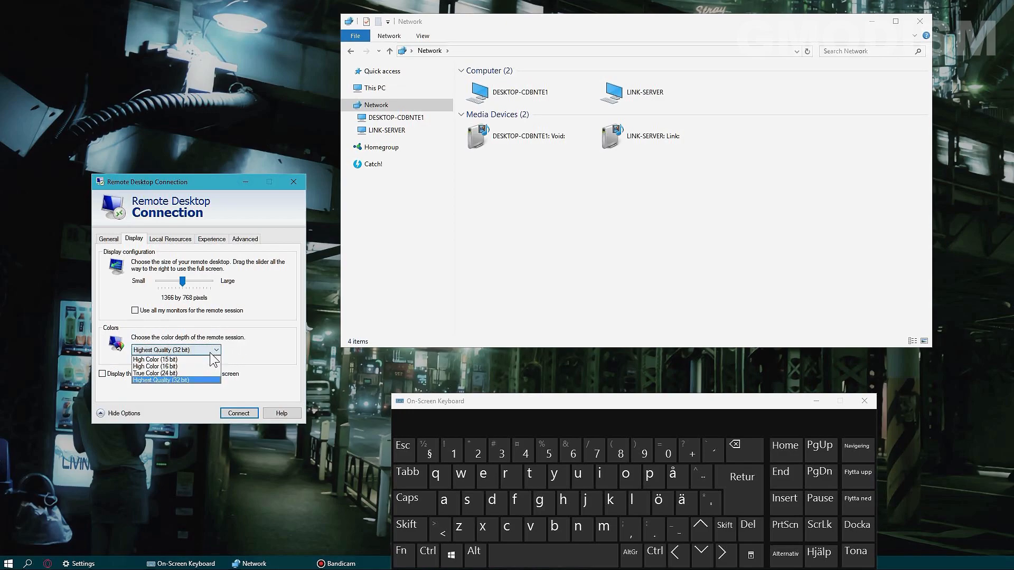
click(155, 359)
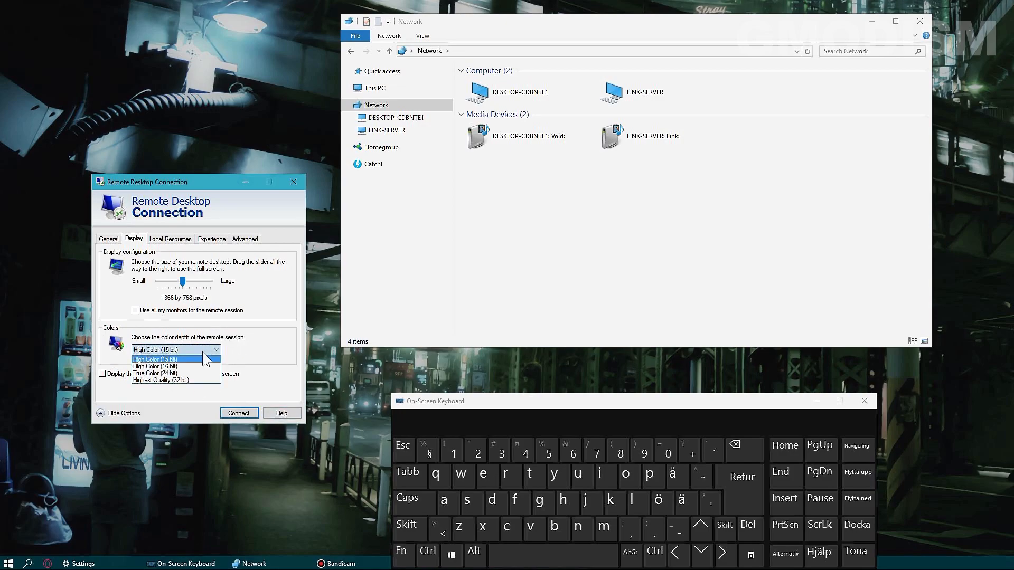
click(154, 366)
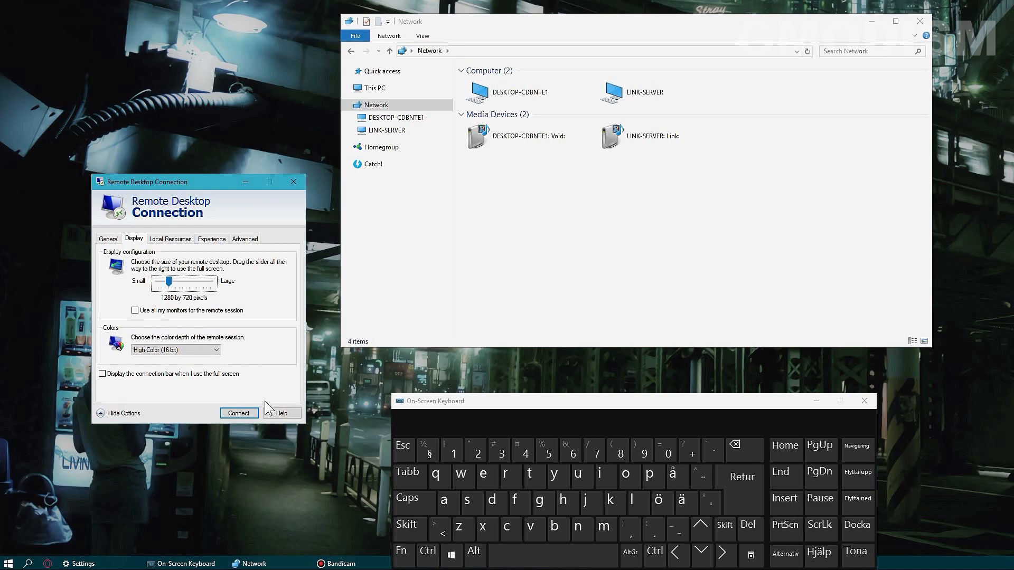
mouse_move(145, 319)
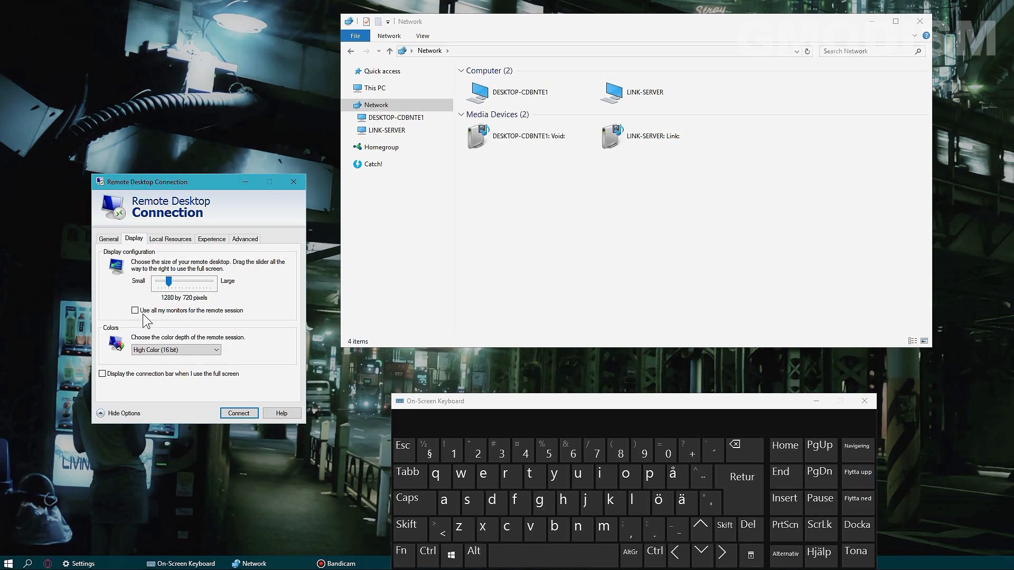
Step: Connect to link-server, accept the trust warning and log in to its desktop
click(239, 412)
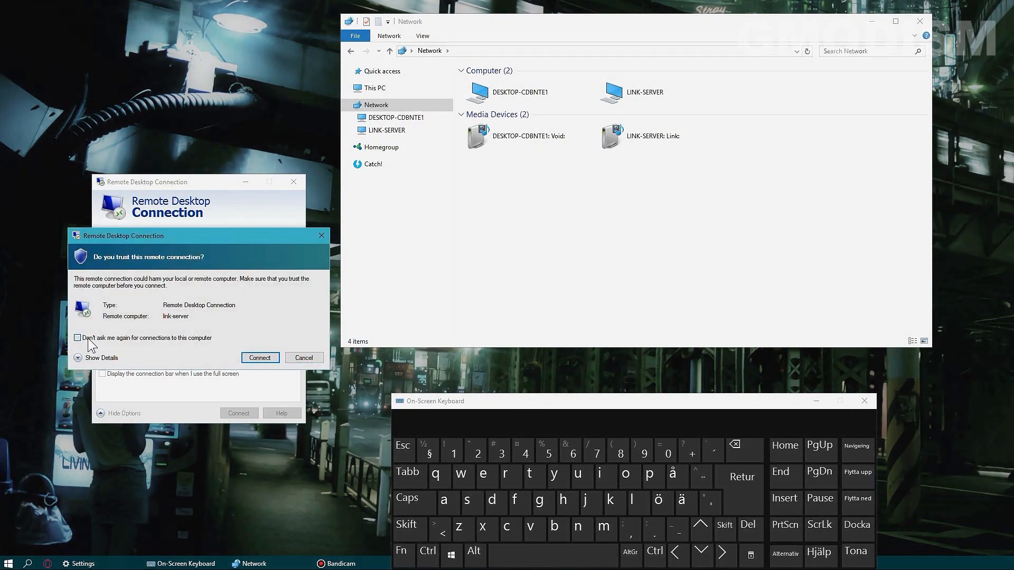
click(259, 358)
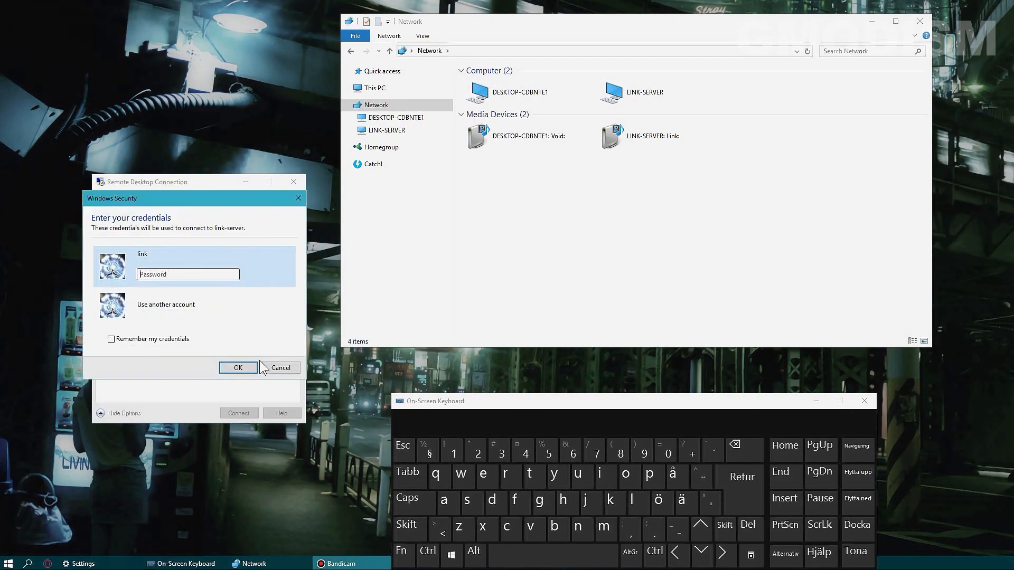
click(238, 368)
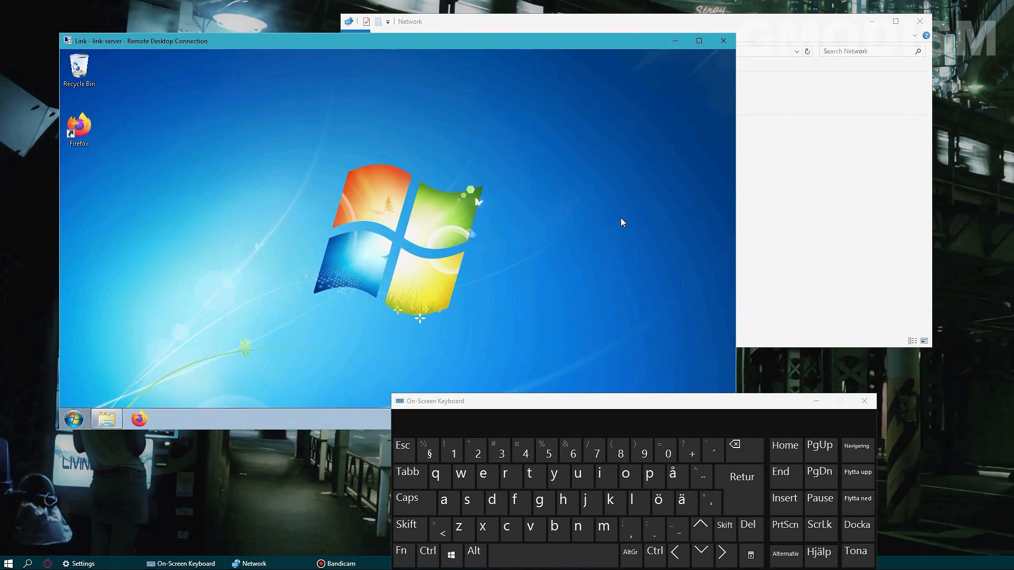
mouse_move(668, 105)
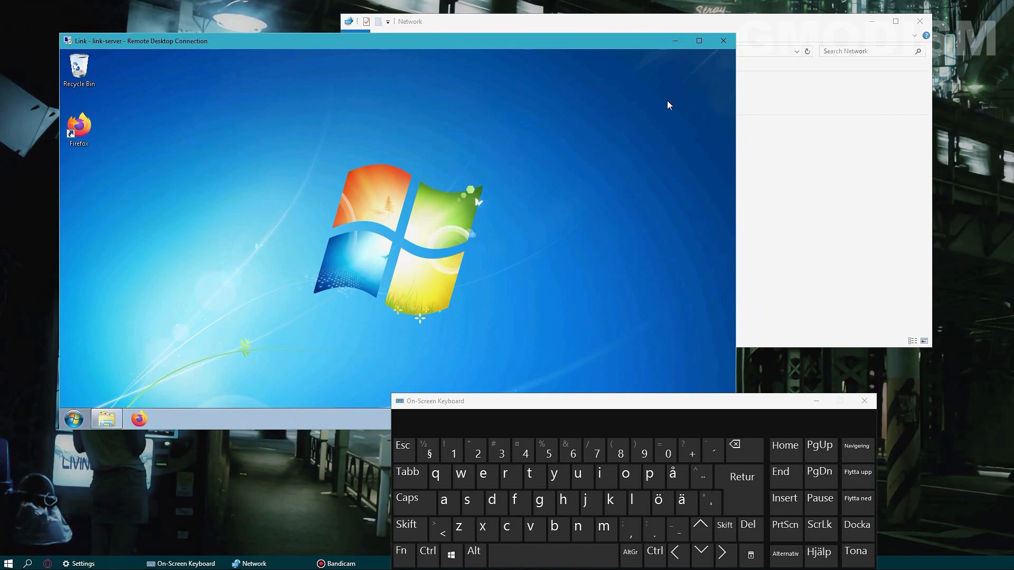
mouse_move(722, 41)
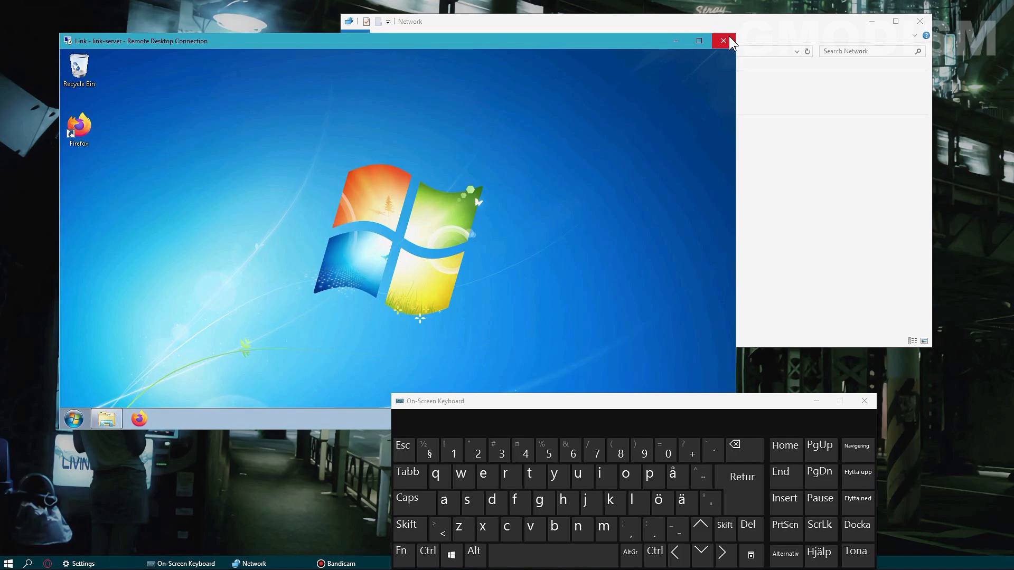
mouse_move(722, 41)
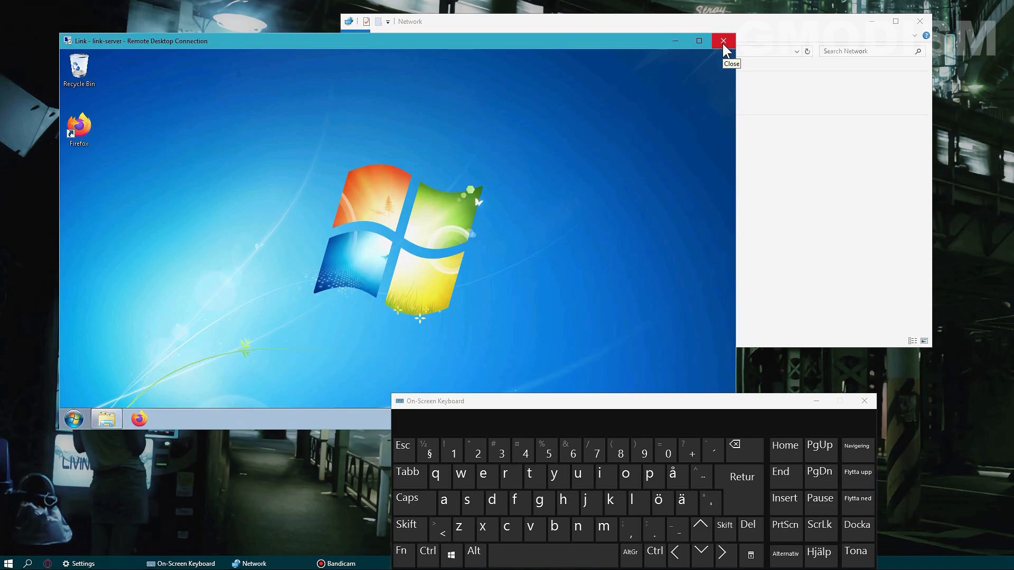